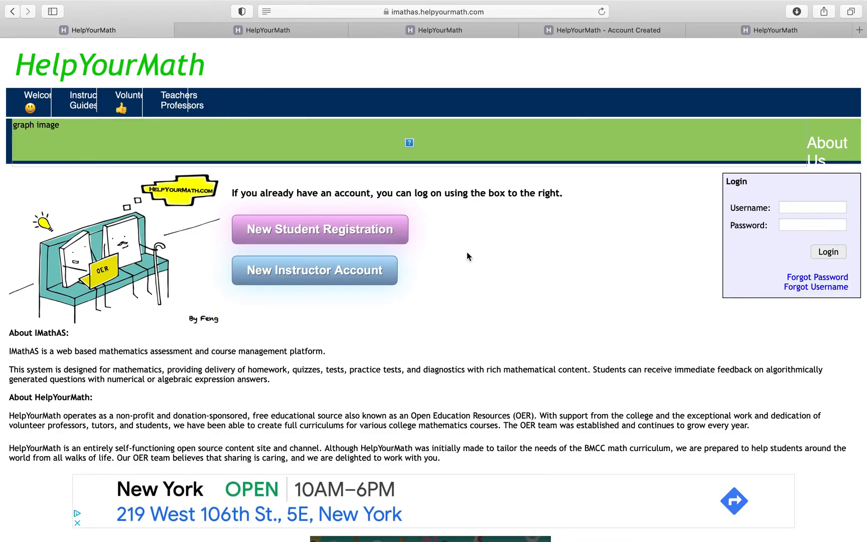
mouse_move(415, 167)
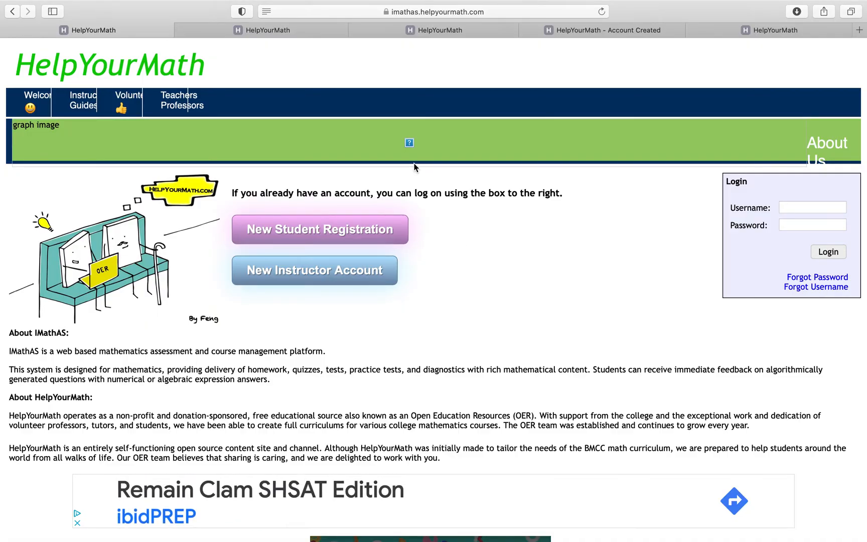
mouse_move(366, 11)
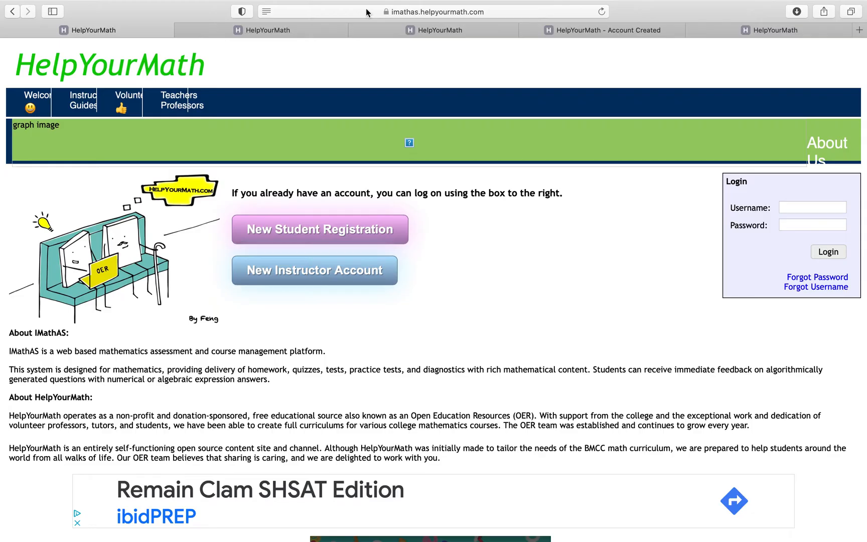
mouse_move(477, 54)
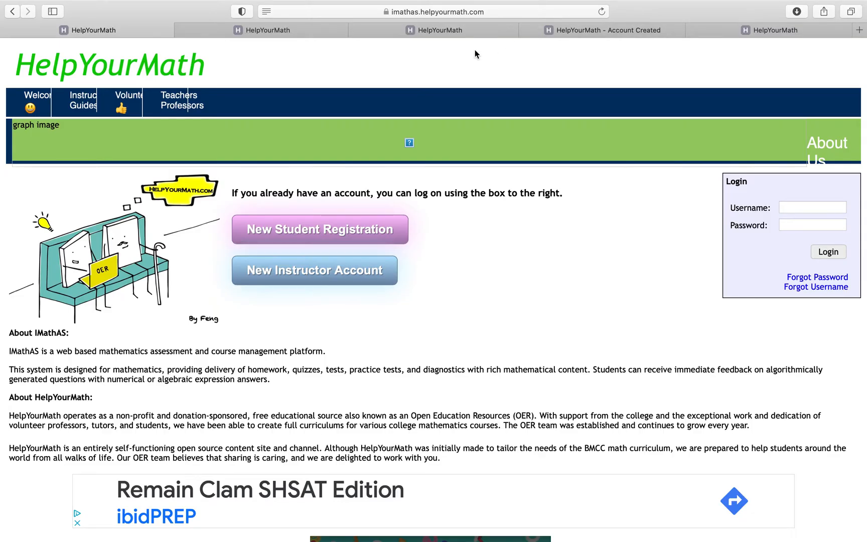
mouse_move(442, 53)
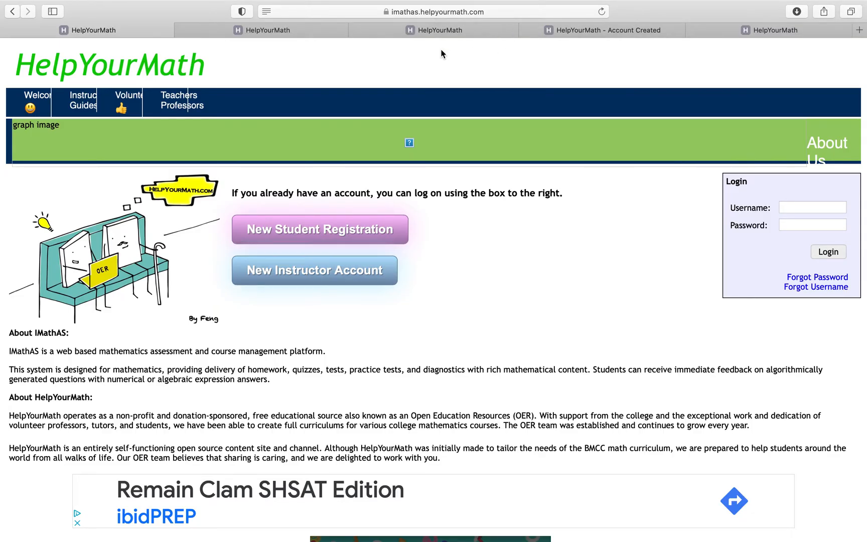
mouse_move(295, 150)
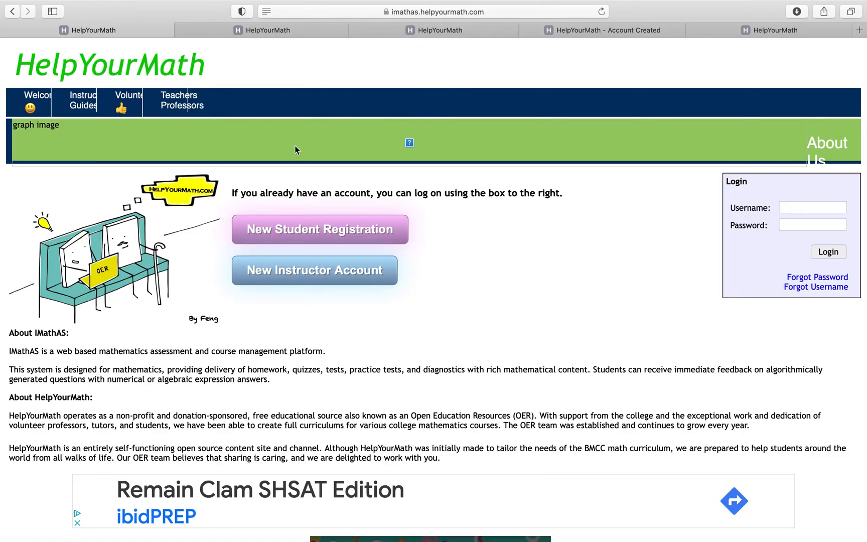
mouse_move(403, 235)
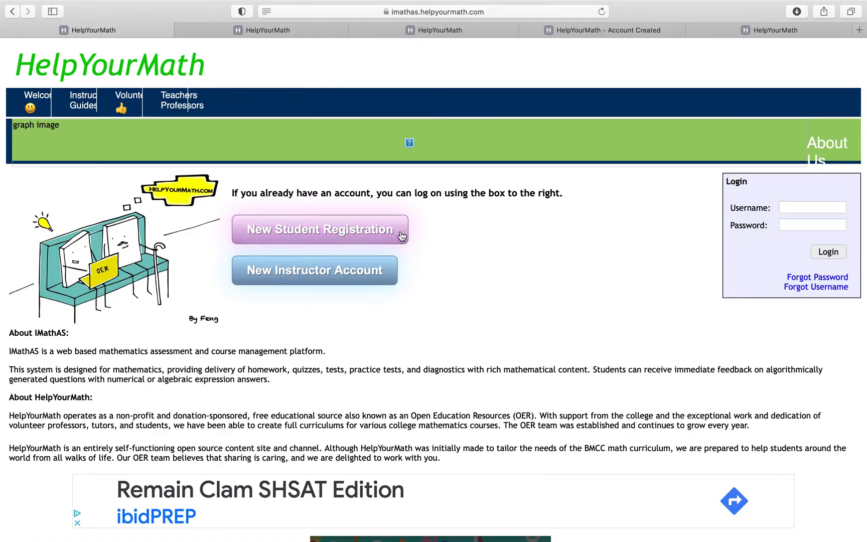
Open the blank New Student Signup form via New Student Registration
left_click(319, 230)
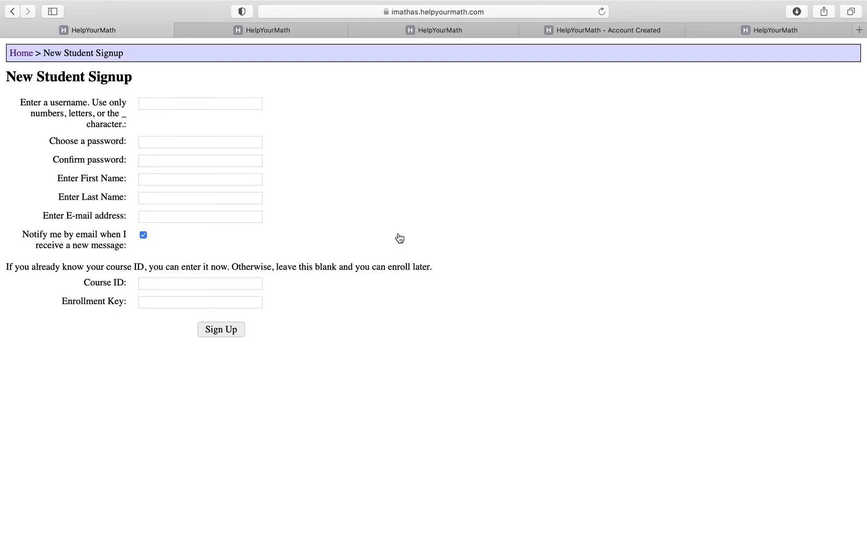
mouse_move(262, 256)
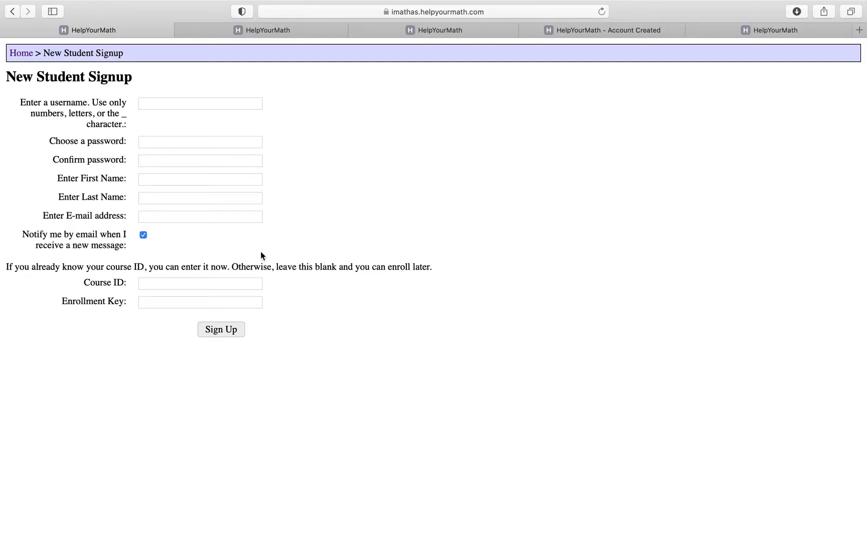
mouse_move(62, 314)
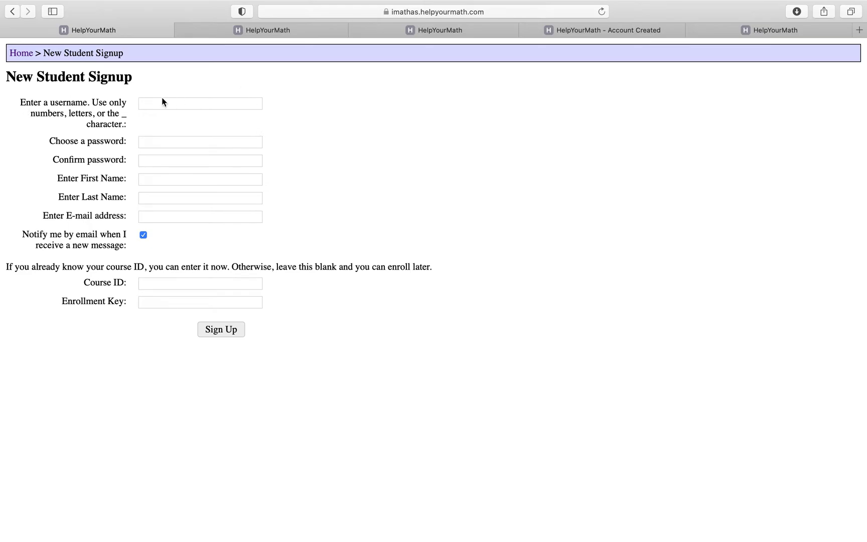
mouse_move(101, 116)
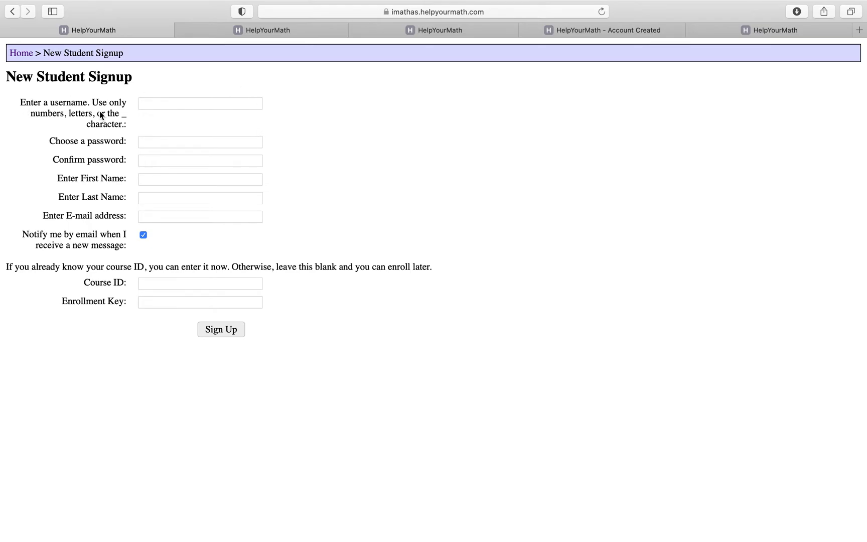
mouse_move(47, 126)
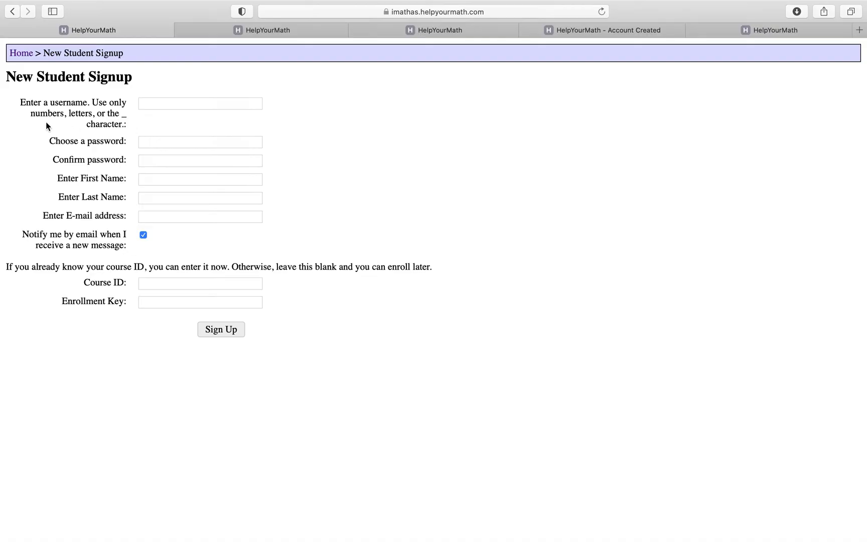
mouse_move(98, 172)
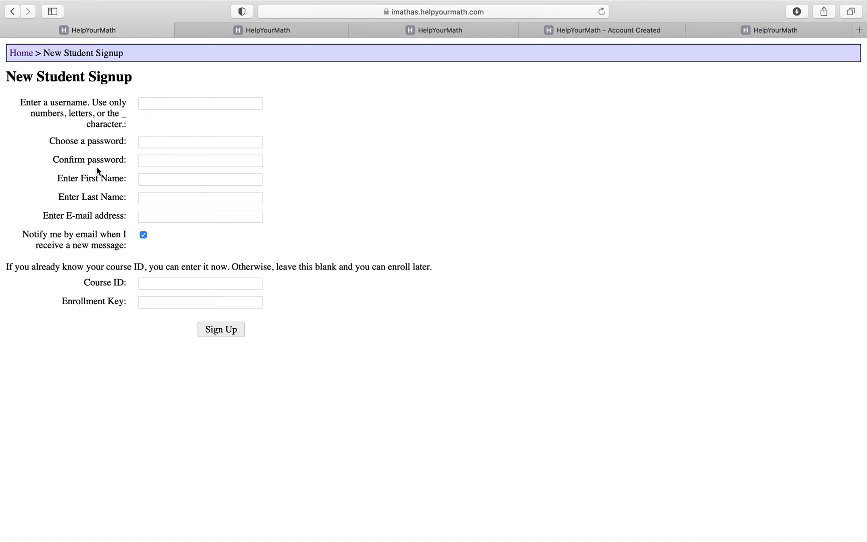
mouse_move(88, 192)
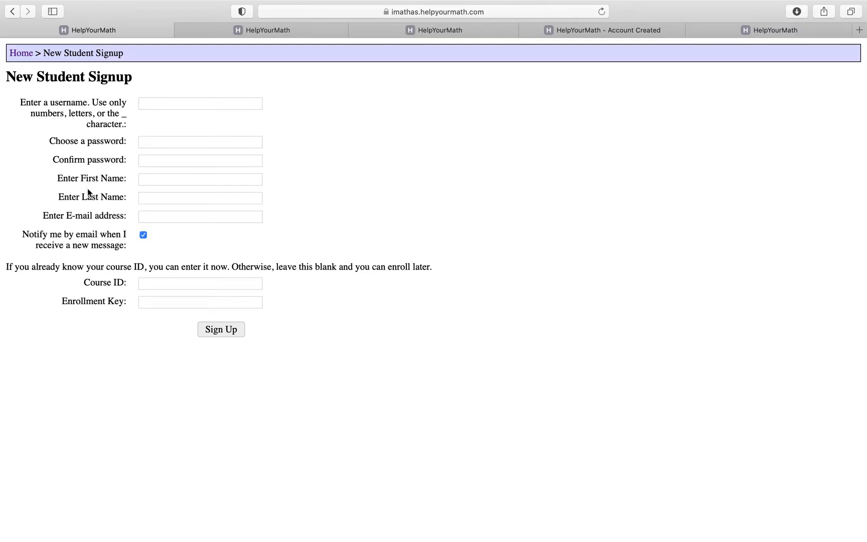
mouse_move(91, 216)
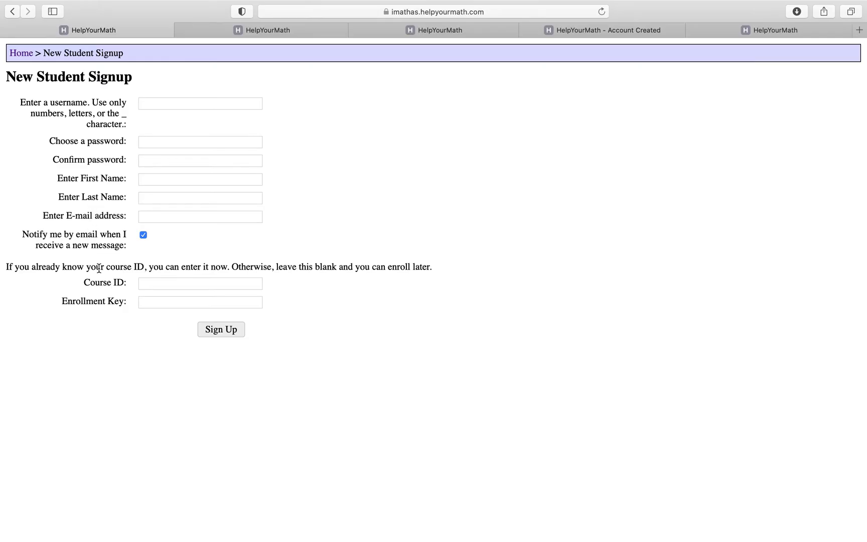
mouse_move(127, 299)
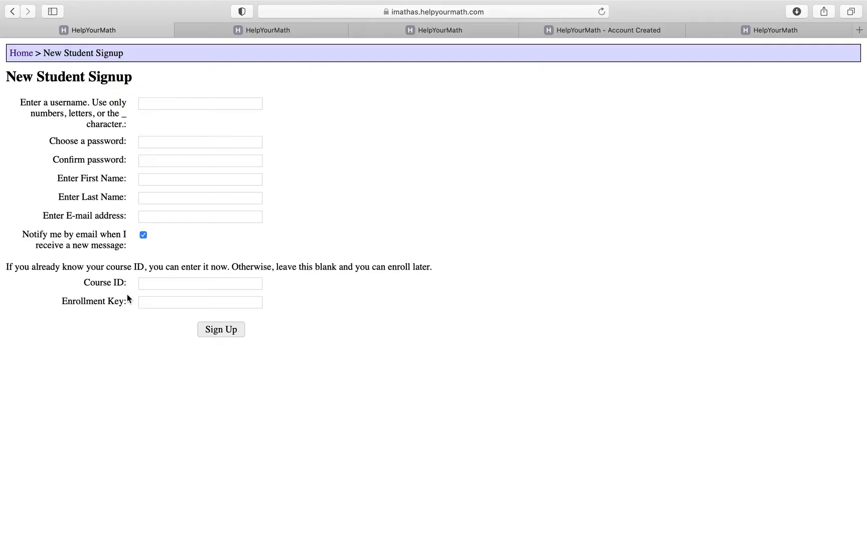
mouse_move(80, 278)
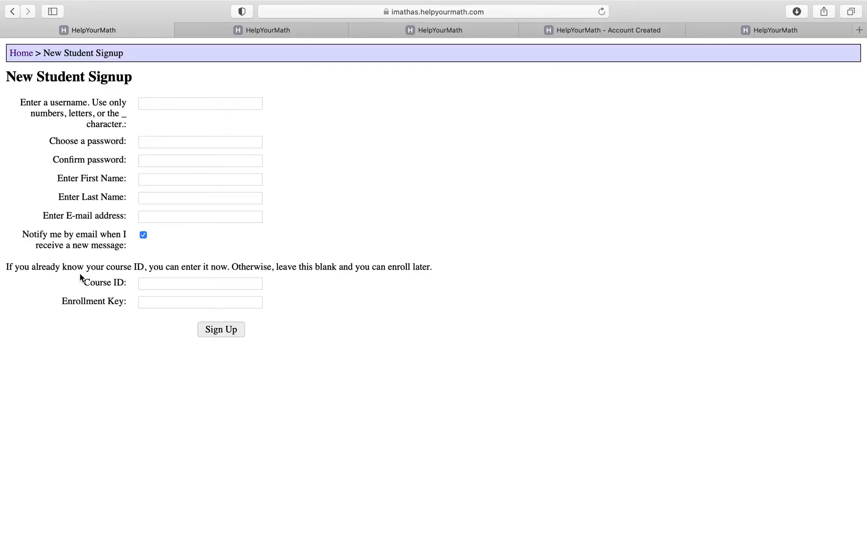
mouse_move(121, 295)
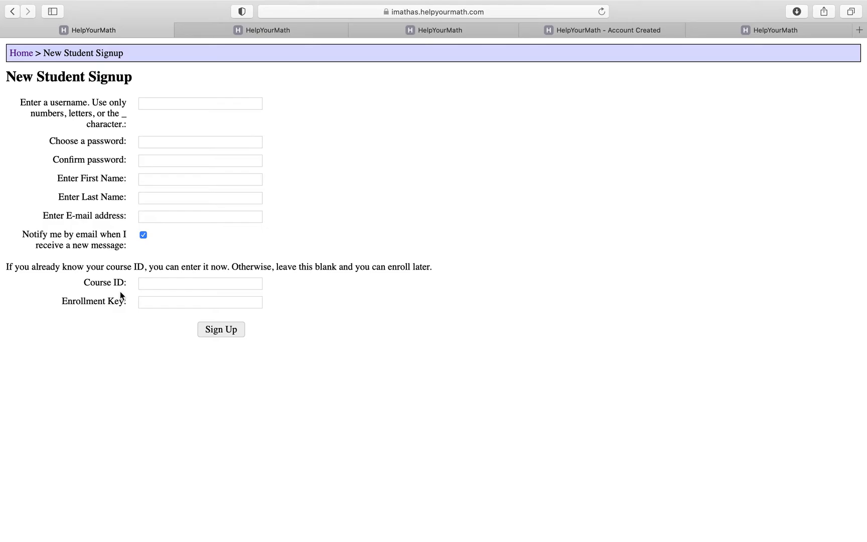
left_click(200, 302)
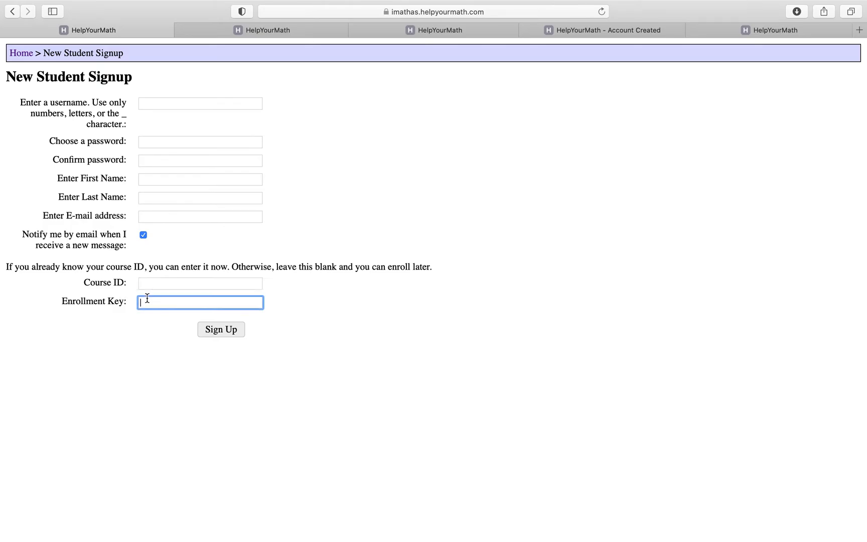
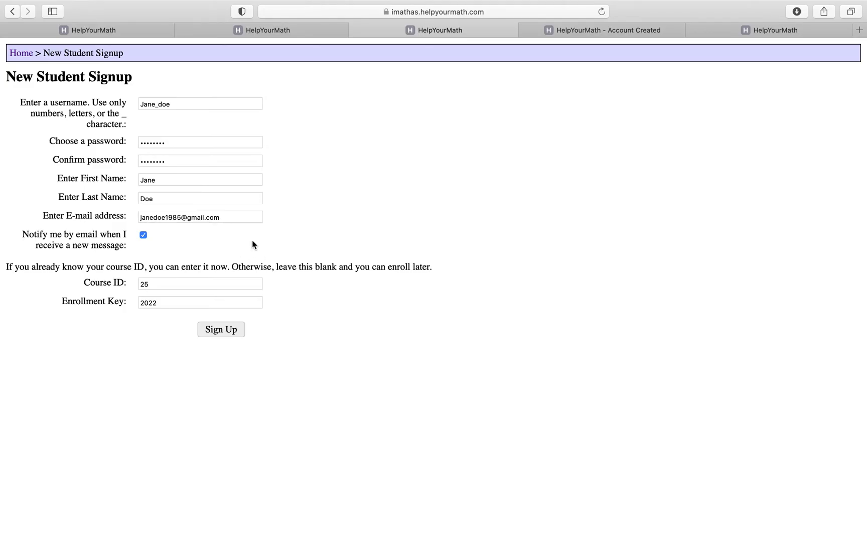
mouse_move(194, 119)
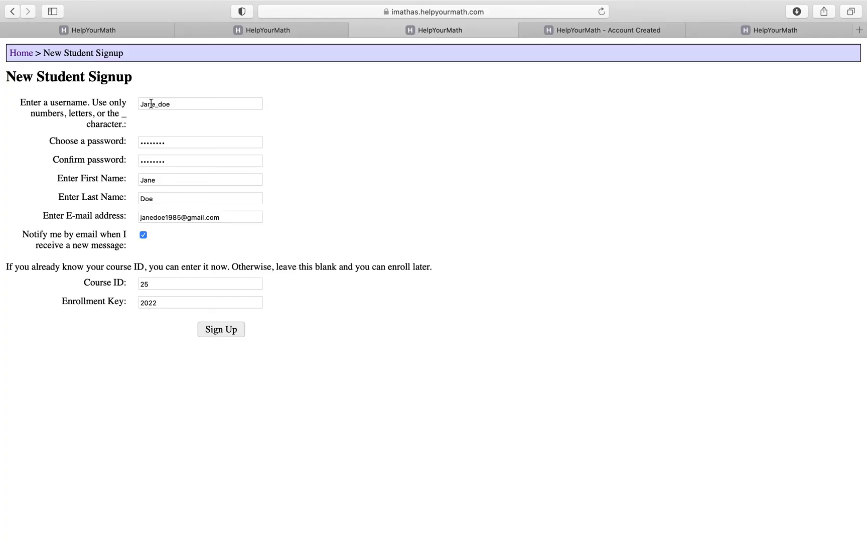
mouse_move(156, 196)
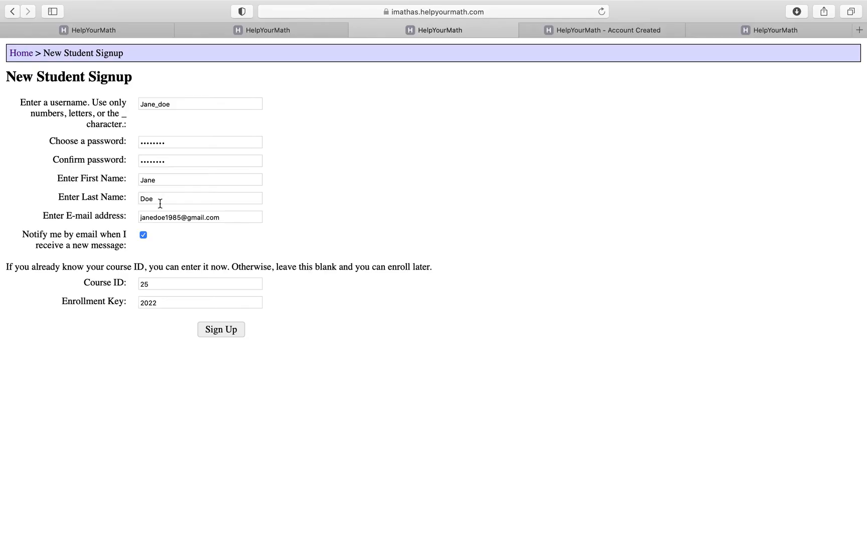
mouse_move(114, 285)
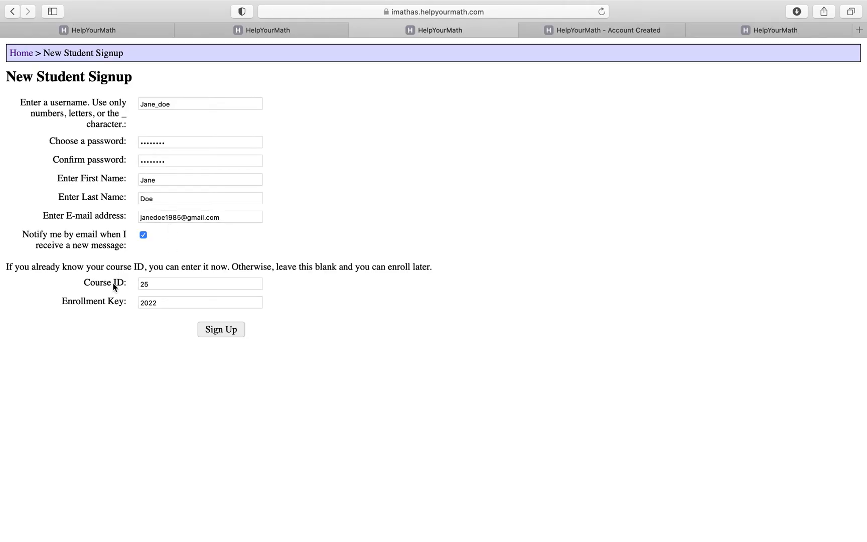
mouse_move(175, 314)
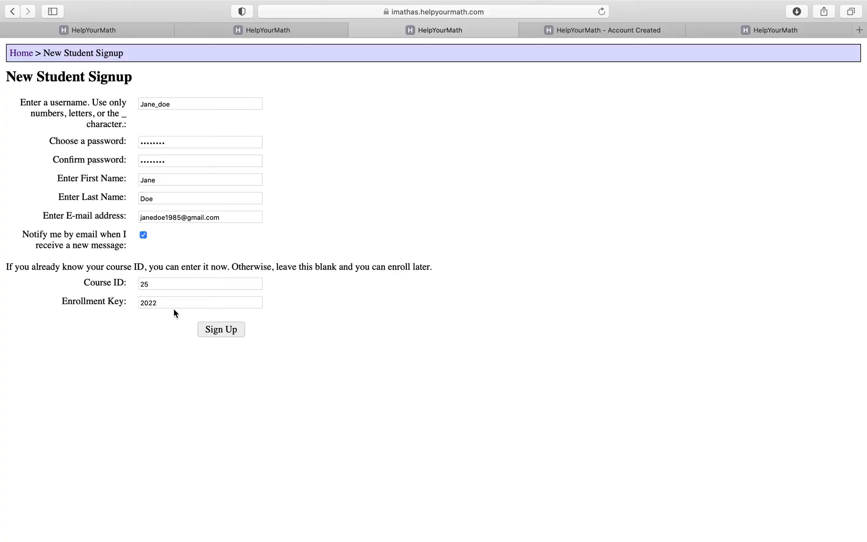
mouse_move(164, 330)
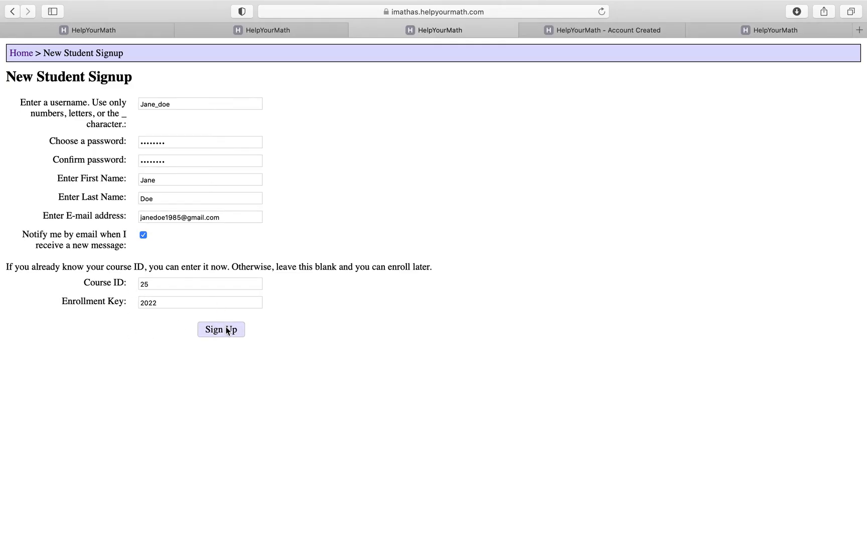
mouse_move(461, 288)
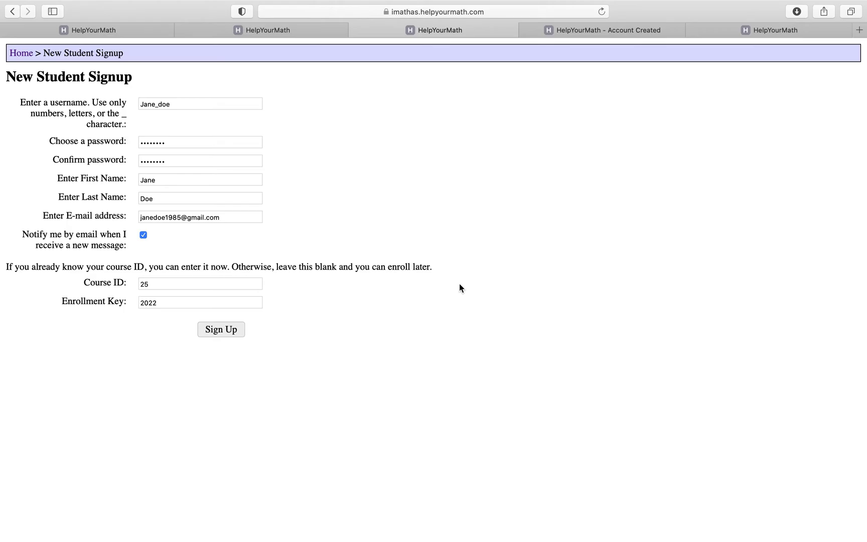
Submit the signup, then highlight and deselect the course ID 25 enrollment confirmation
left_click(221, 329)
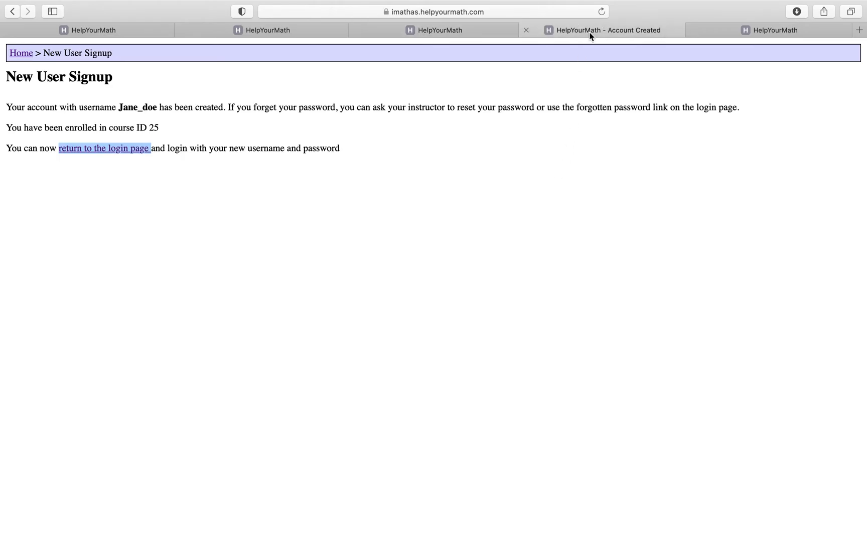
mouse_move(151, 193)
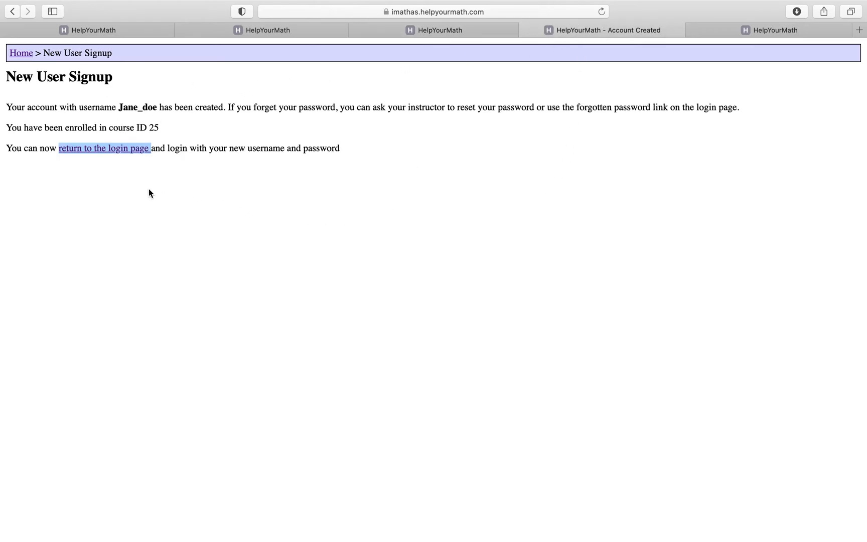
mouse_move(143, 186)
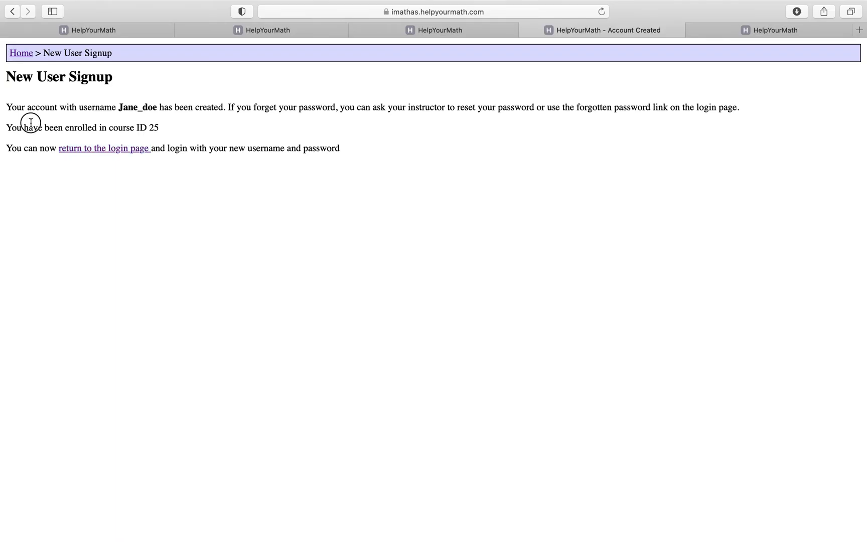
left_click_drag(26, 127, 158, 127)
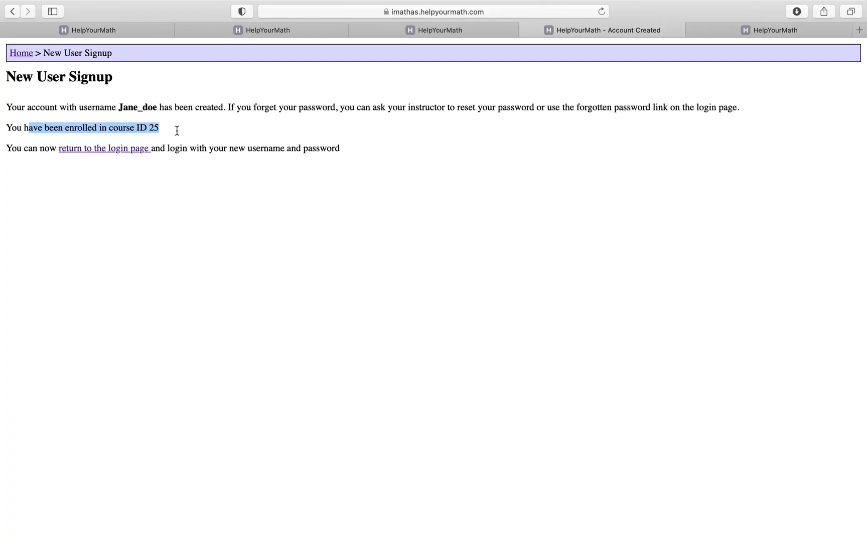
left_click(178, 131)
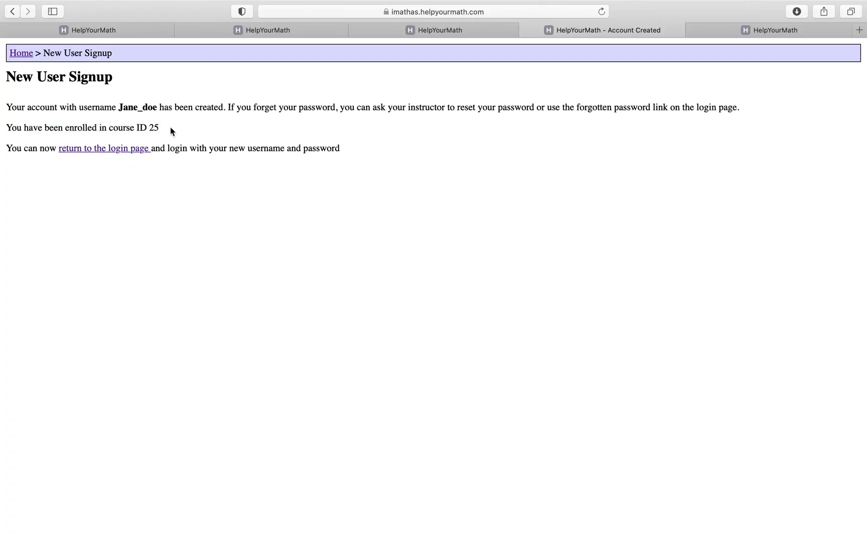
mouse_move(263, 130)
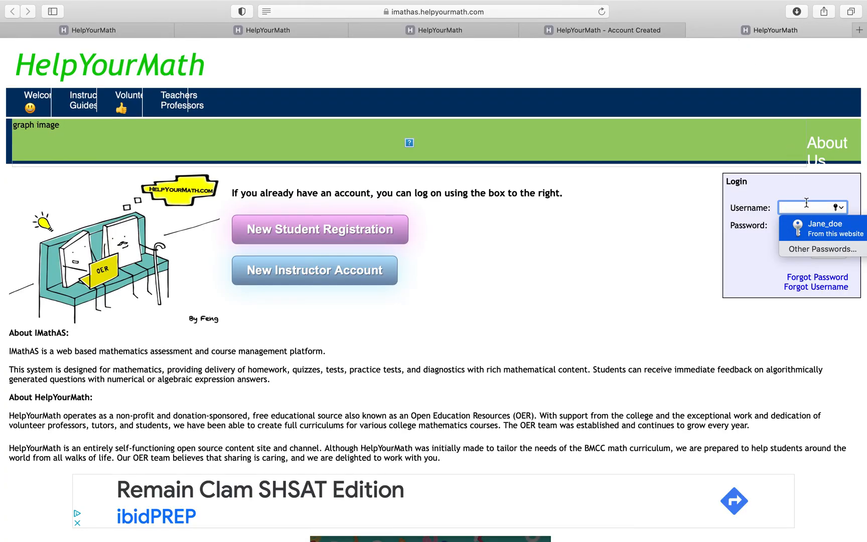
Log in as jane_doe using Safari's saved autofill password
type("j")
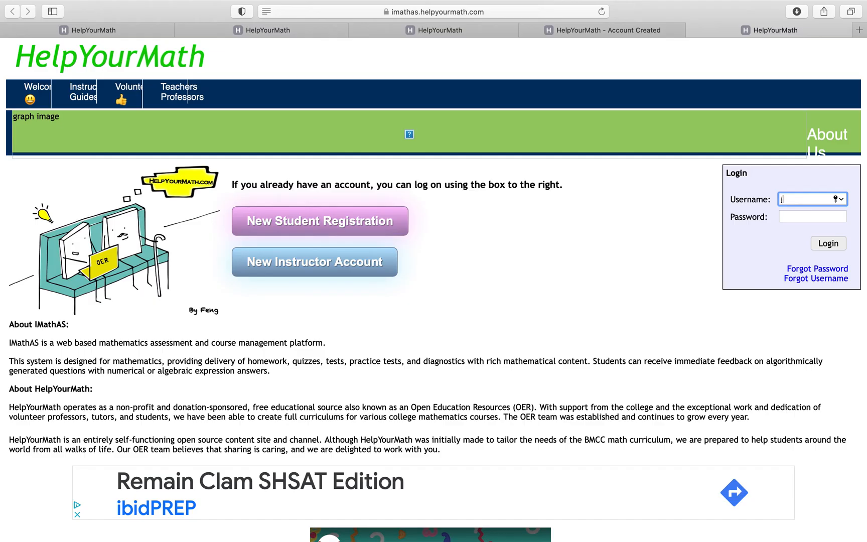
type("ane_doe")
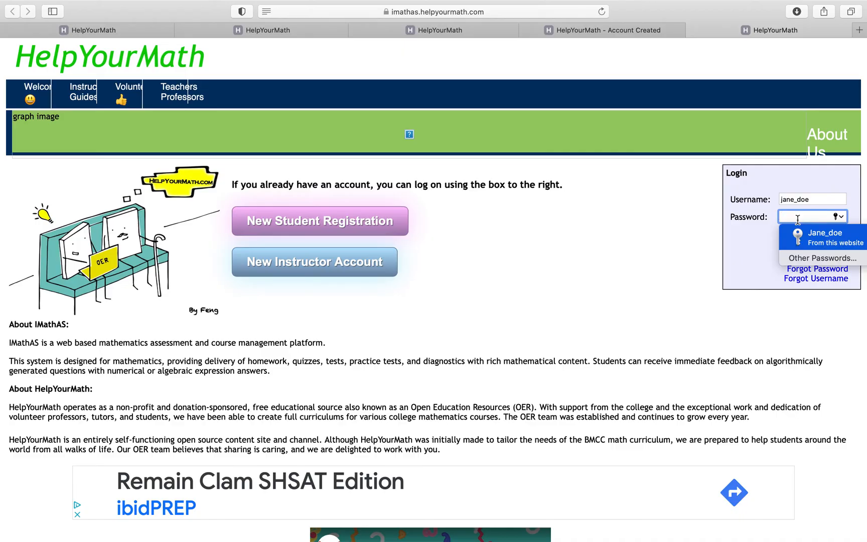
left_click(825, 232)
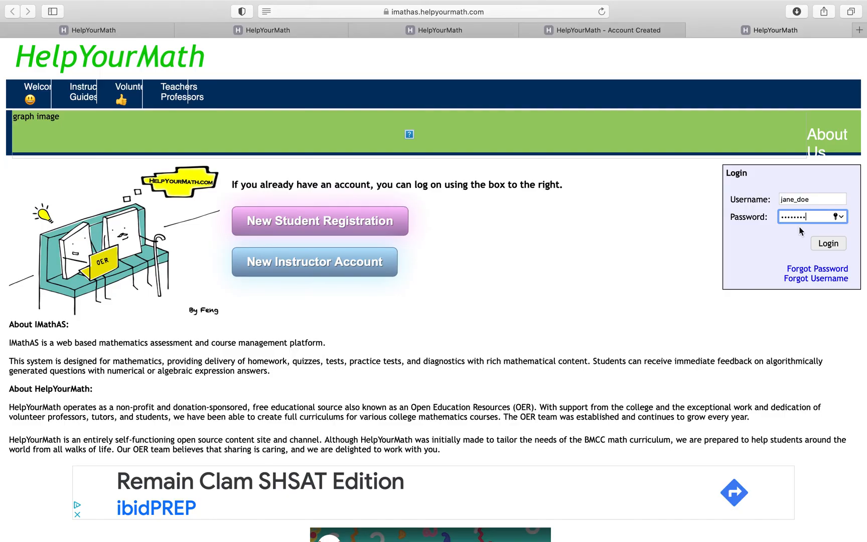
left_click(828, 243)
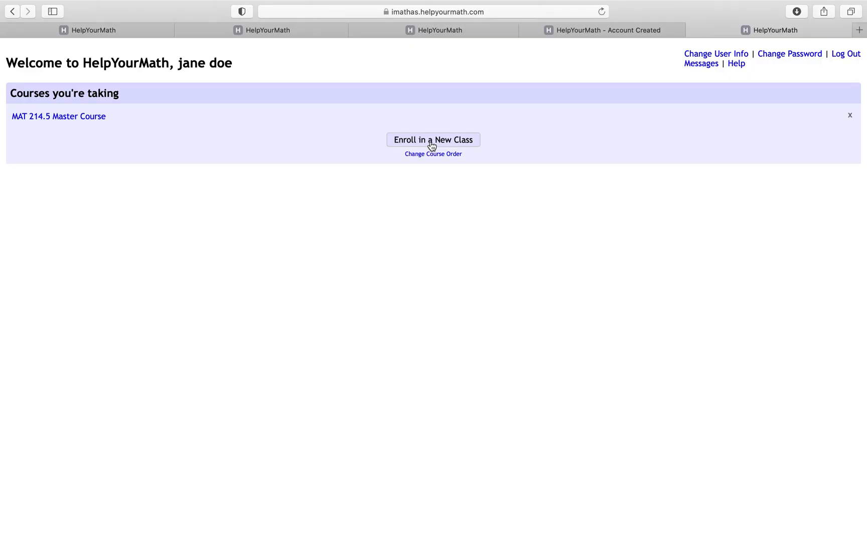
left_click(433, 140)
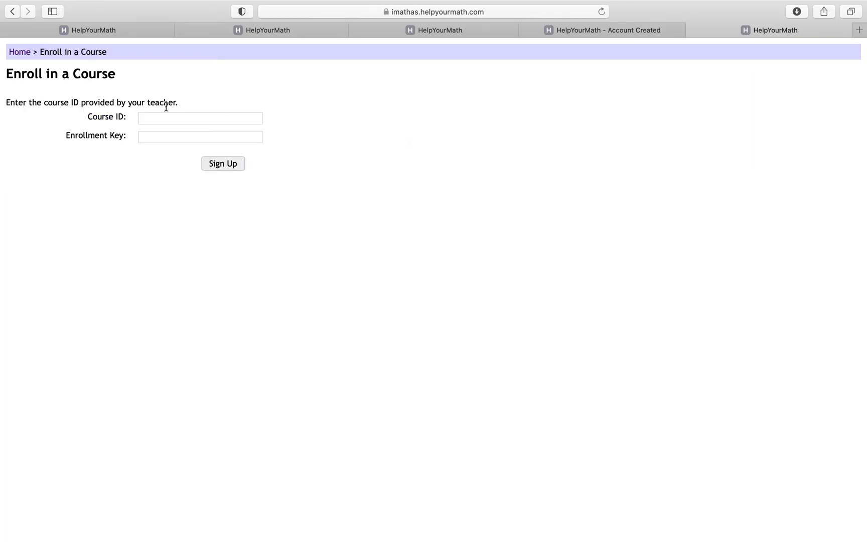
left_click(201, 118)
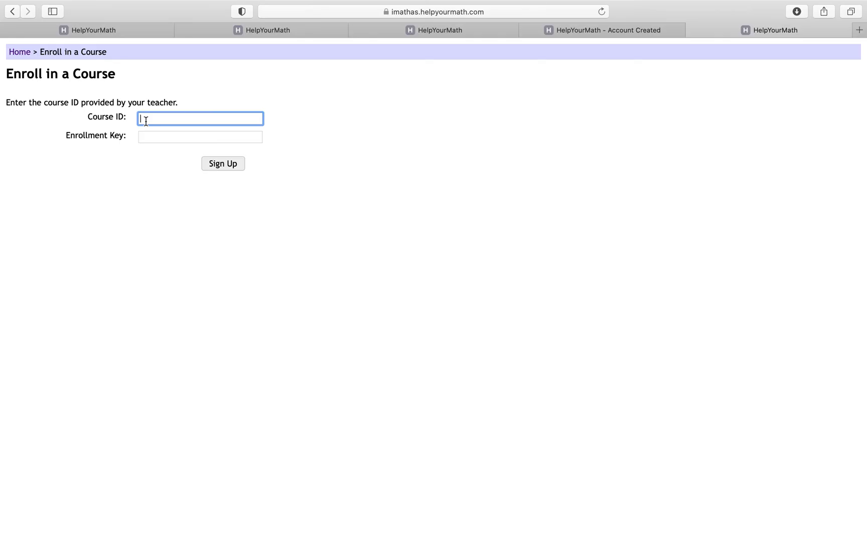
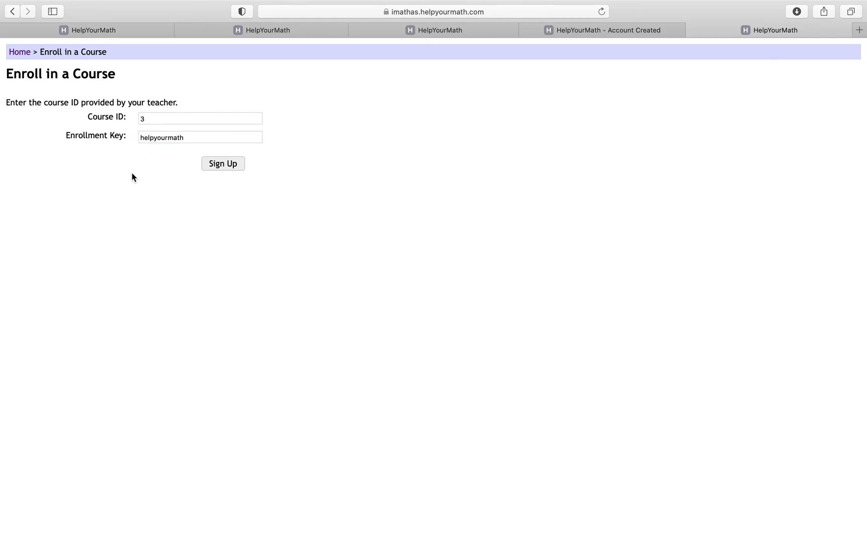
mouse_move(248, 121)
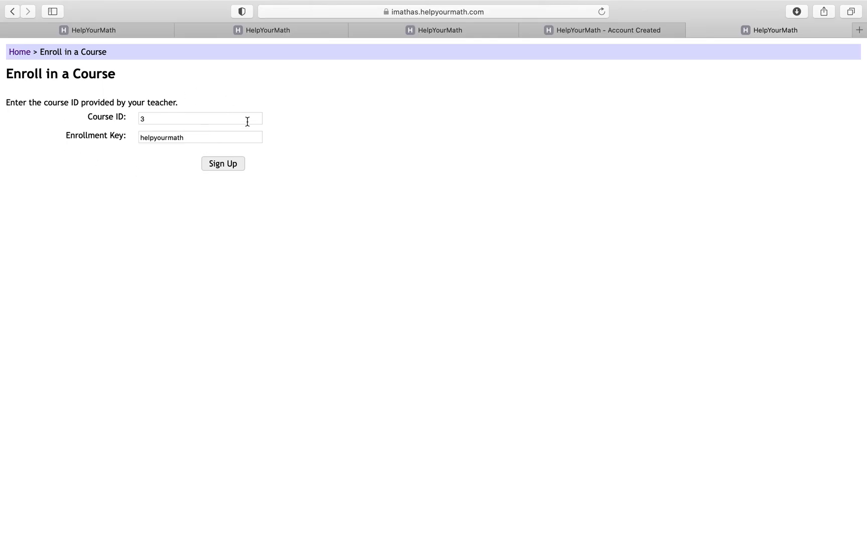
mouse_move(160, 150)
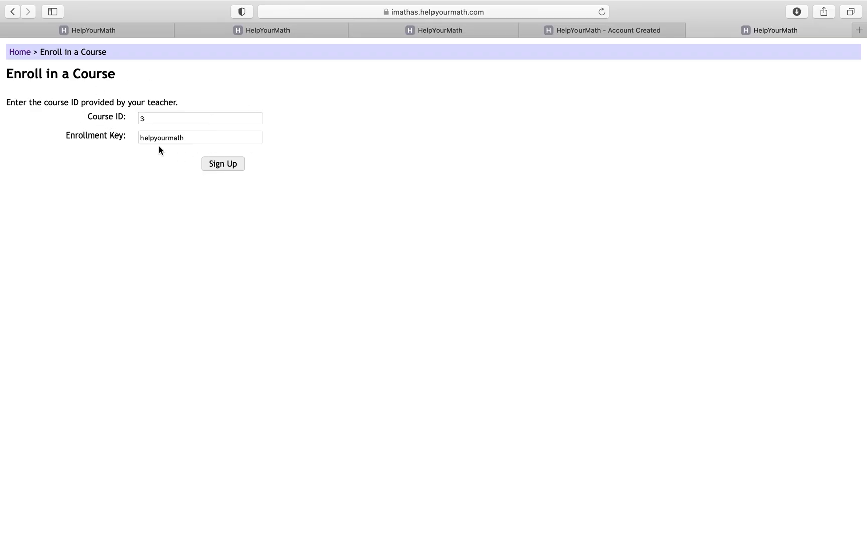
mouse_move(86, 140)
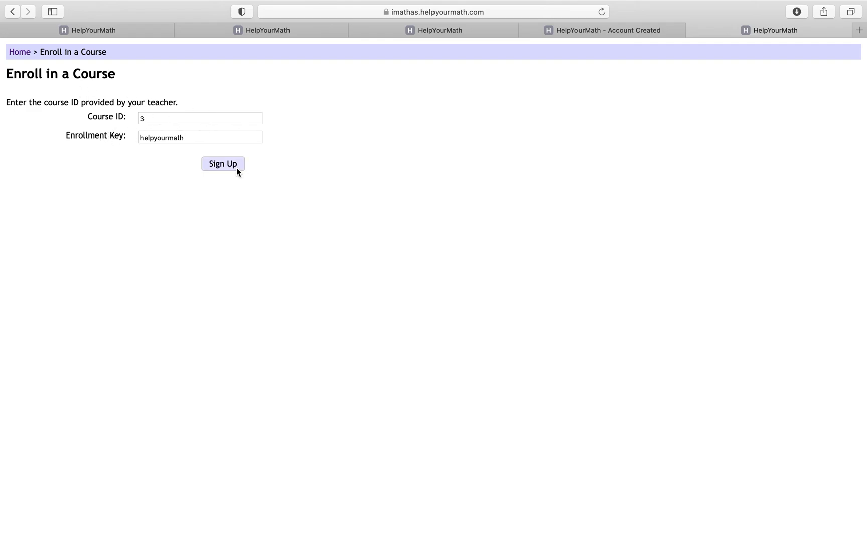
left_click(223, 164)
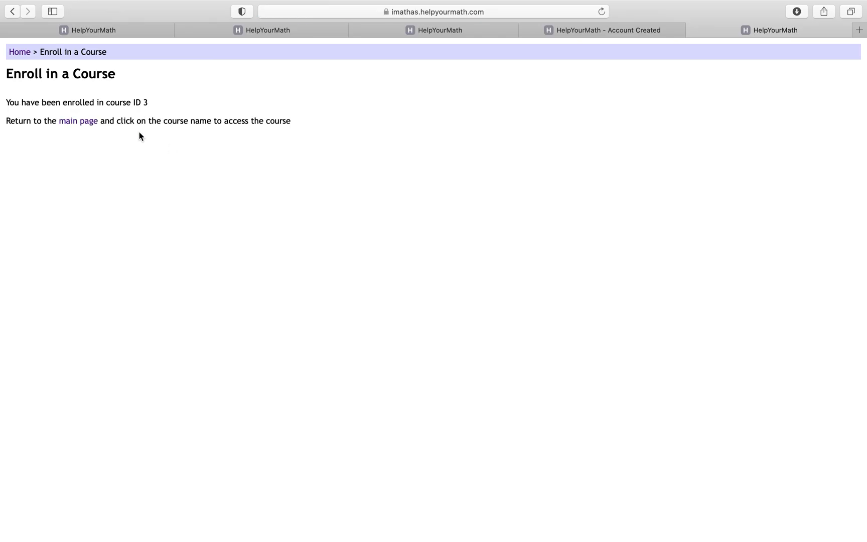
left_click(77, 120)
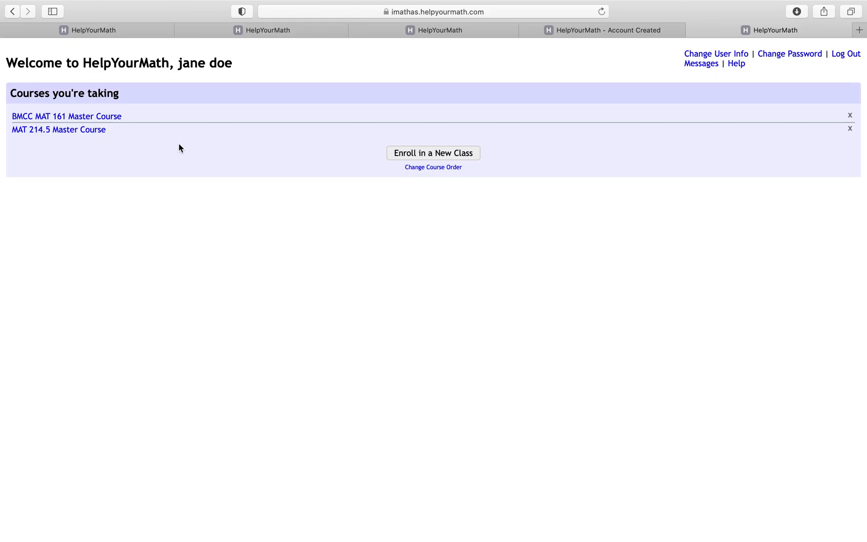
mouse_move(1, 194)
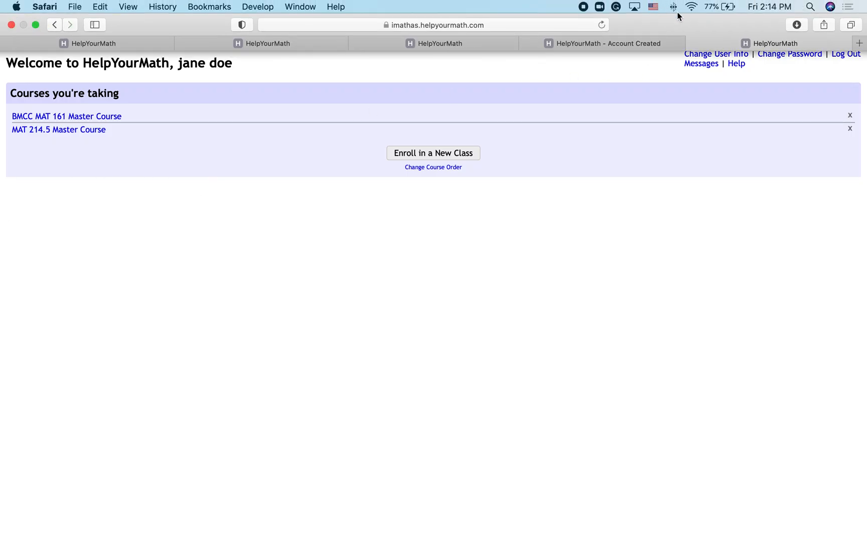
Open the macOS Bluetooth menu showing AirPods
left_click(673, 6)
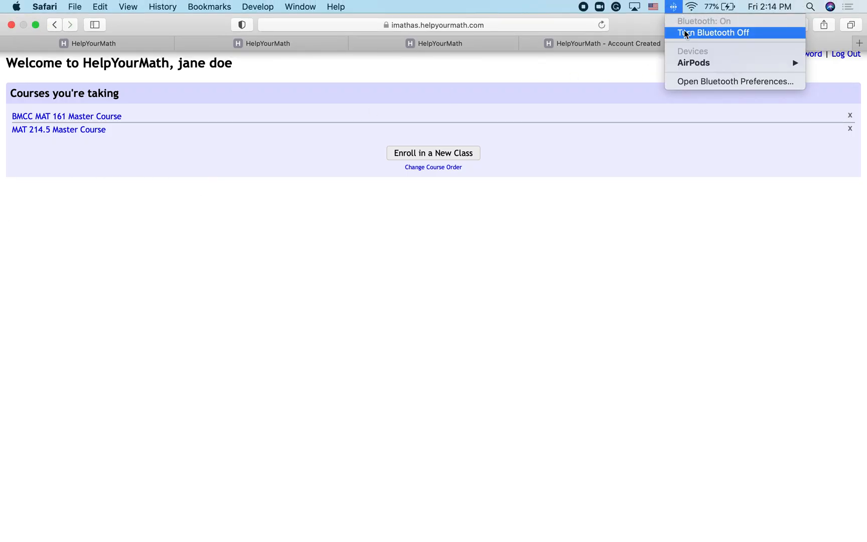
mouse_move(694, 62)
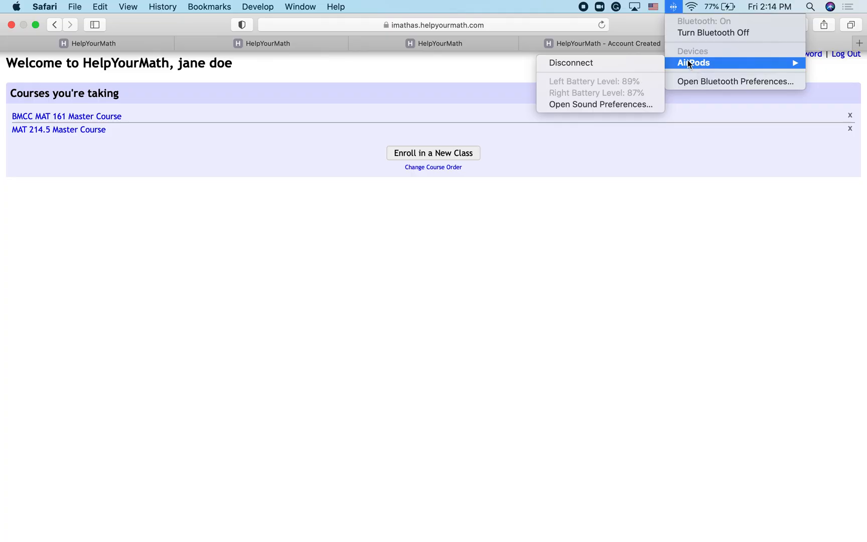